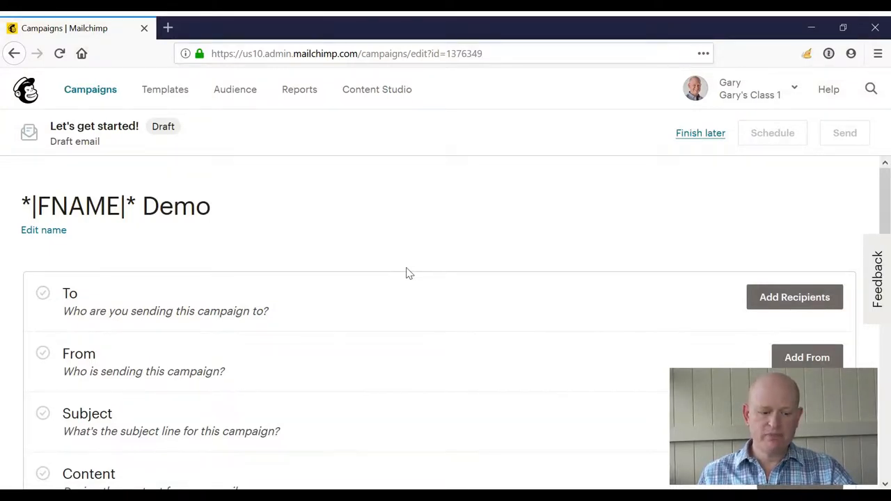
Begin editing the draft campaign's empty subject line via Add Subject.
scroll("down", 3)
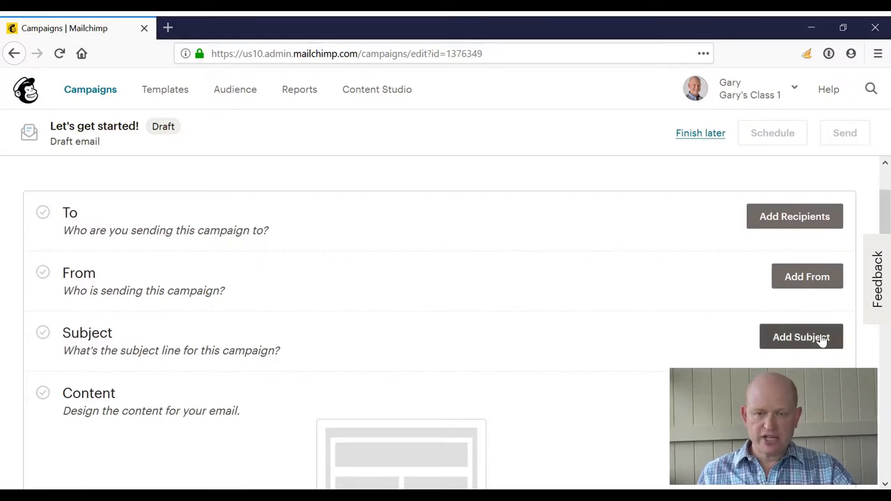
mouse_move(808, 340)
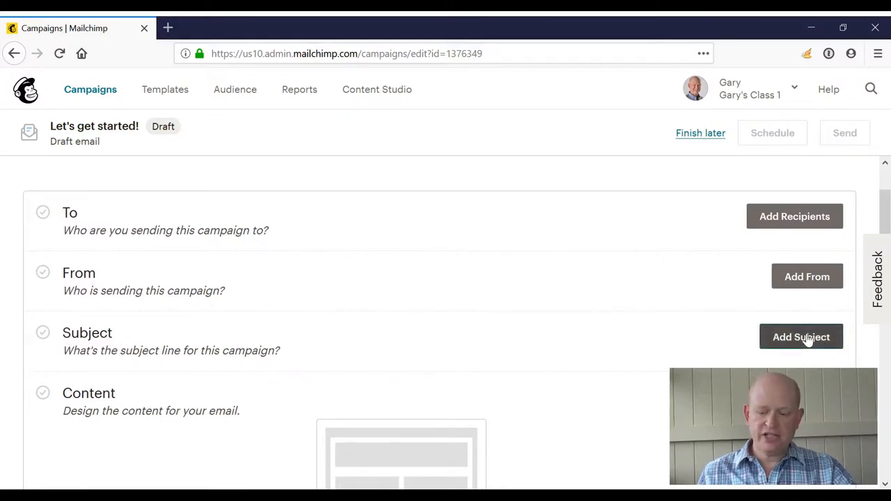
left_click(800, 337)
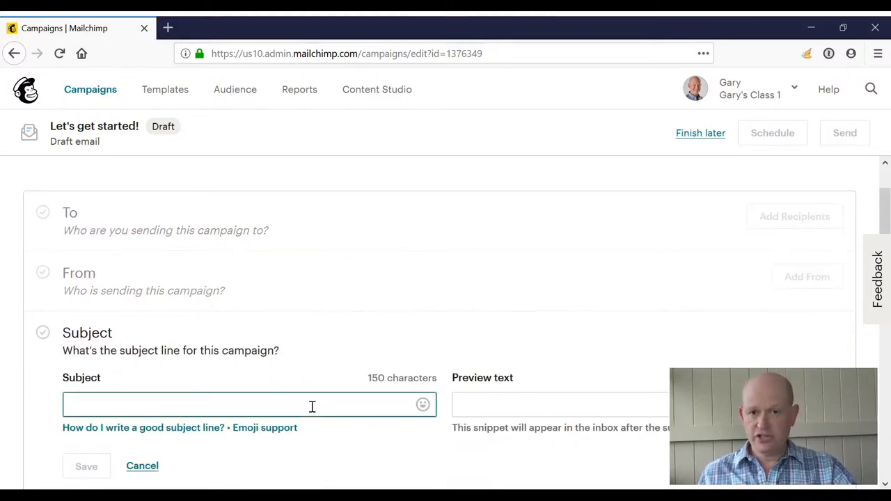
Enter 'Love Ice-Cream?' as the subject line text.
type("L")
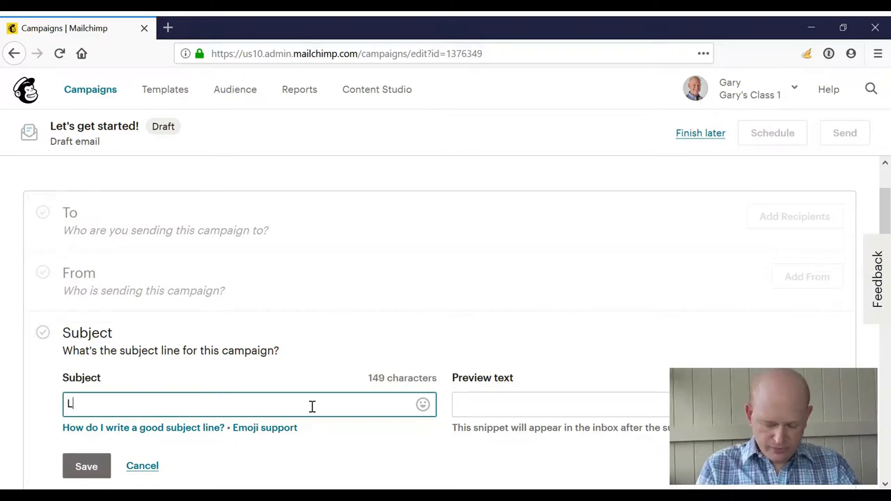
type("ove Ice-")
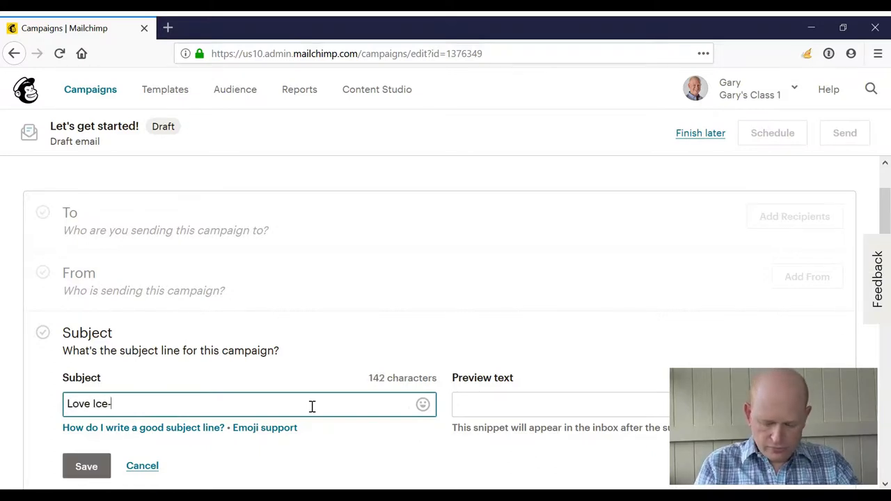
type("Cream?")
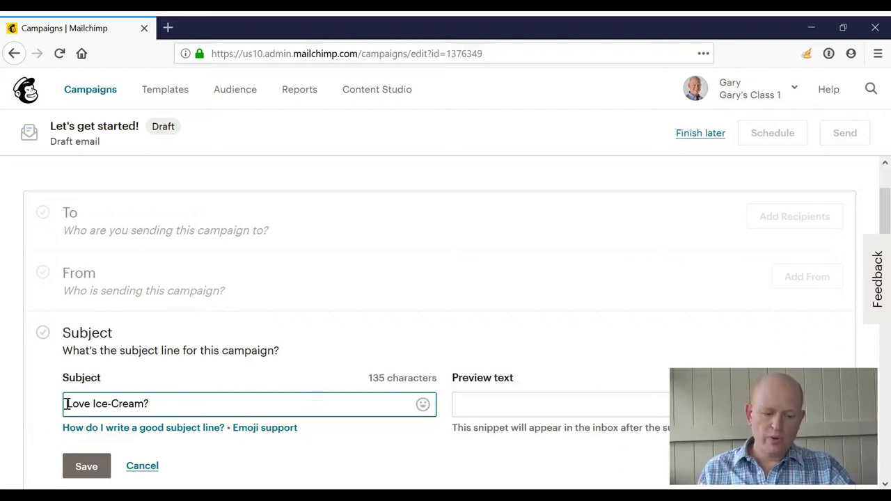
key("Backspace")
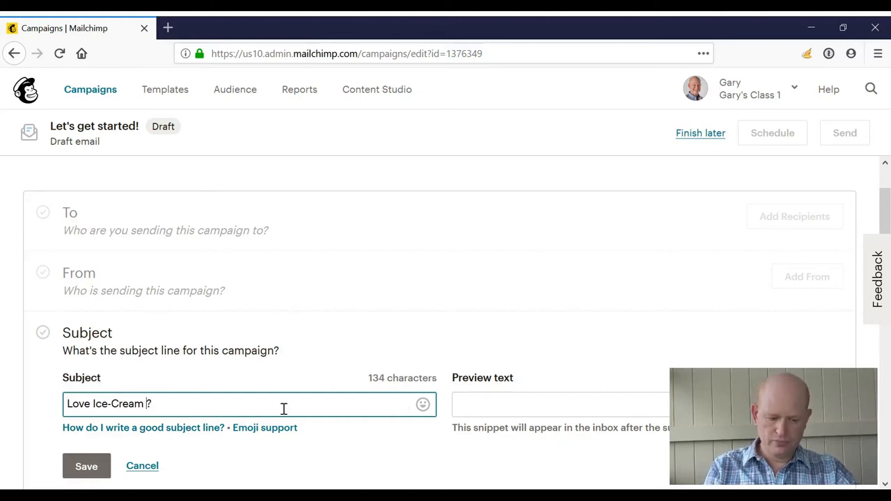
Insert the '*|FNAME|*' merge tag before the question mark in the subject.
type("*|FNAME|*")
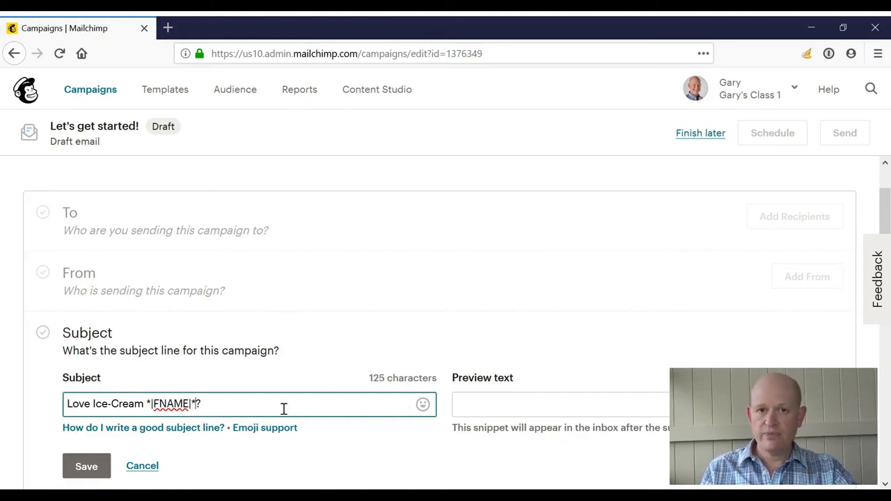